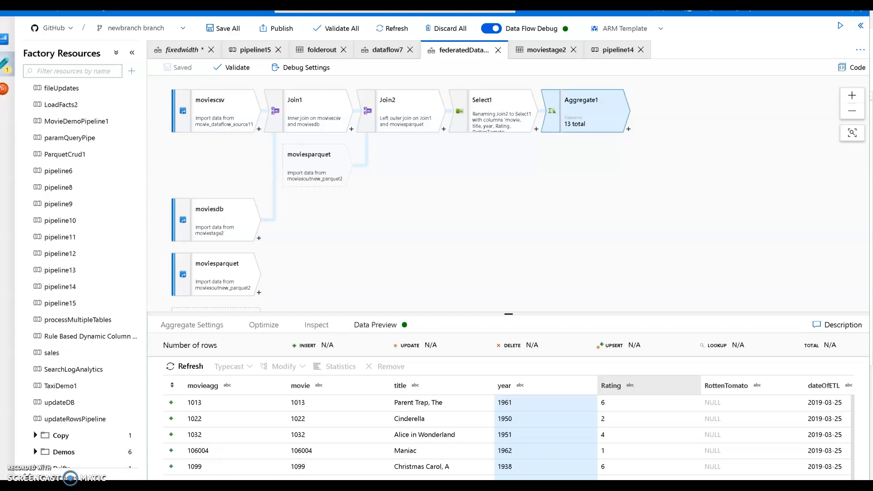
pyautogui.moveTo(296, 306)
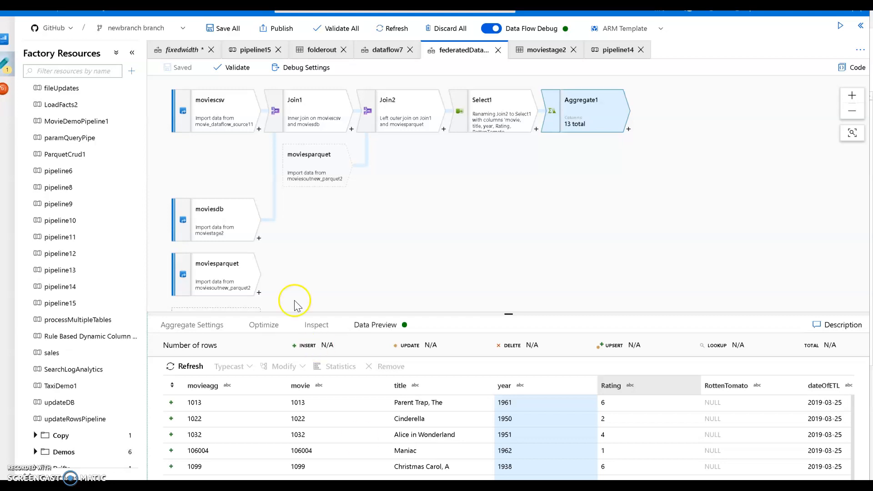
# Step: Inspect the moviescsv and moviesdb sources, then preview the moviesparquet rows (MovieIdDupe, Title, Genre, Year)
pyautogui.click(217, 110)
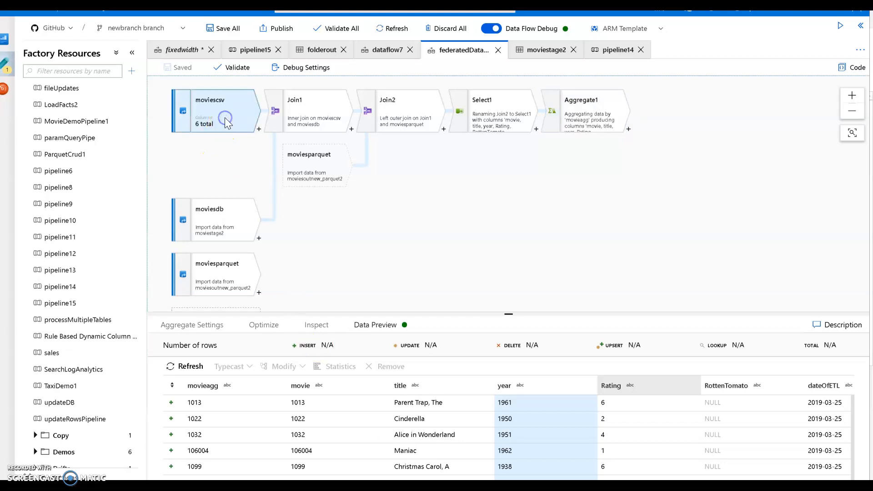
pyautogui.click(214, 220)
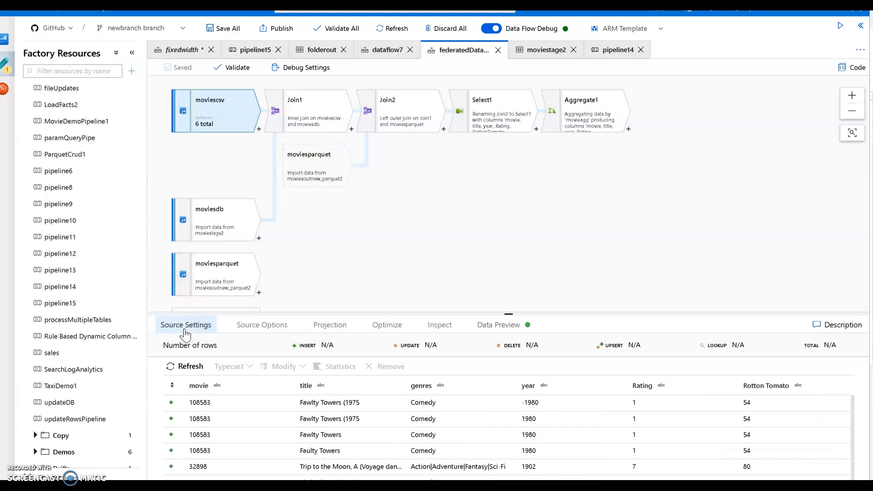
pyautogui.click(186, 325)
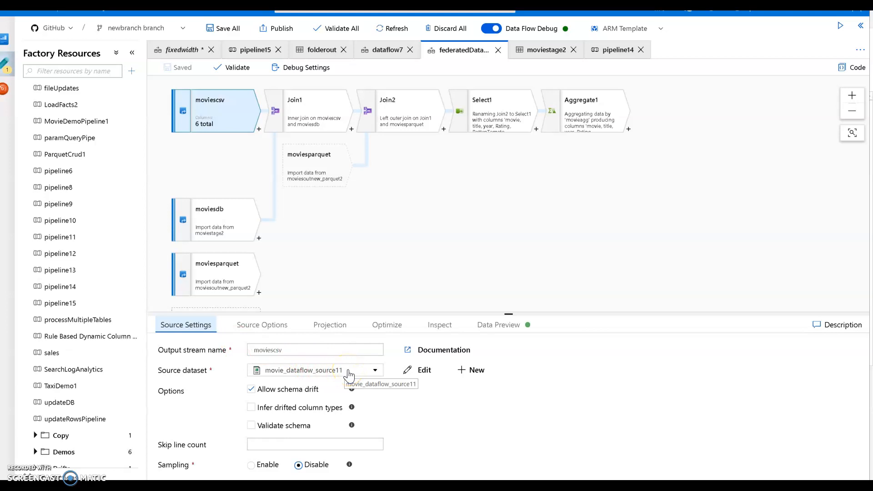
pyautogui.click(215, 220)
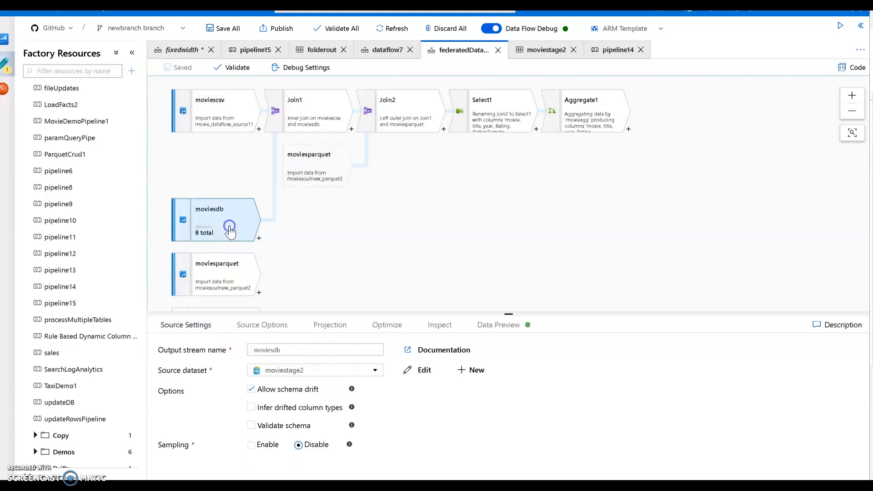
pyautogui.moveTo(591, 356)
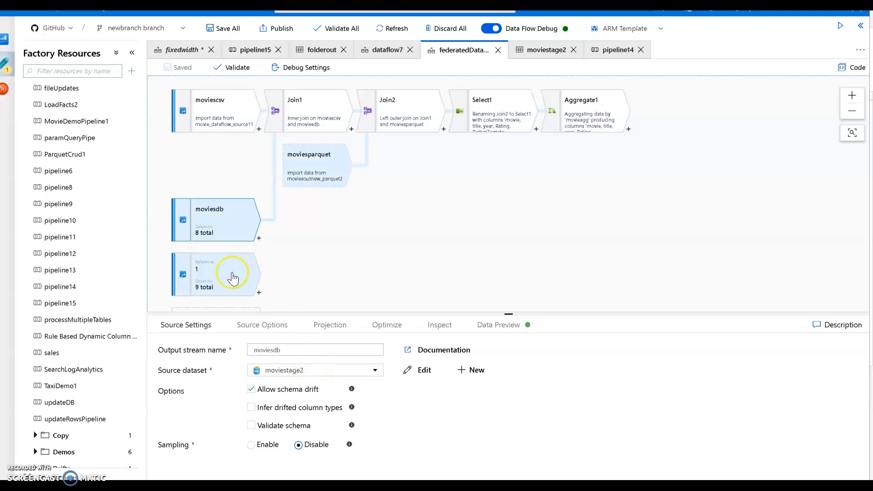
pyautogui.click(498, 325)
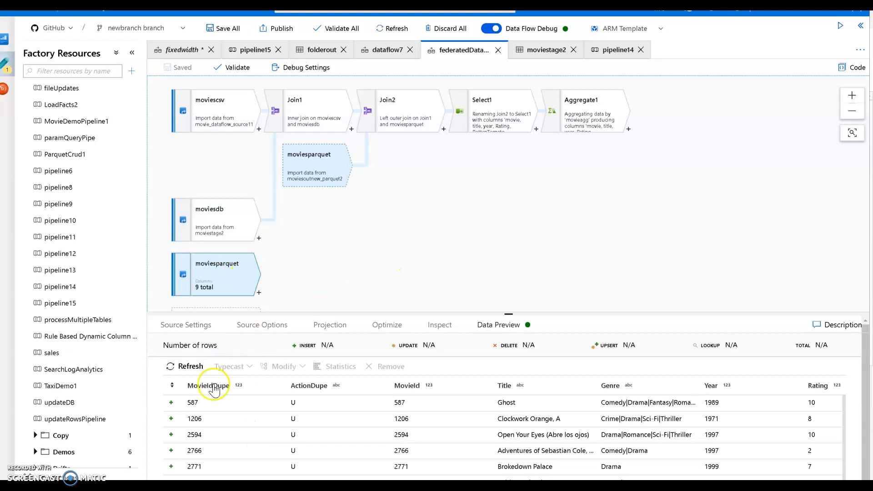
pyautogui.moveTo(542, 384)
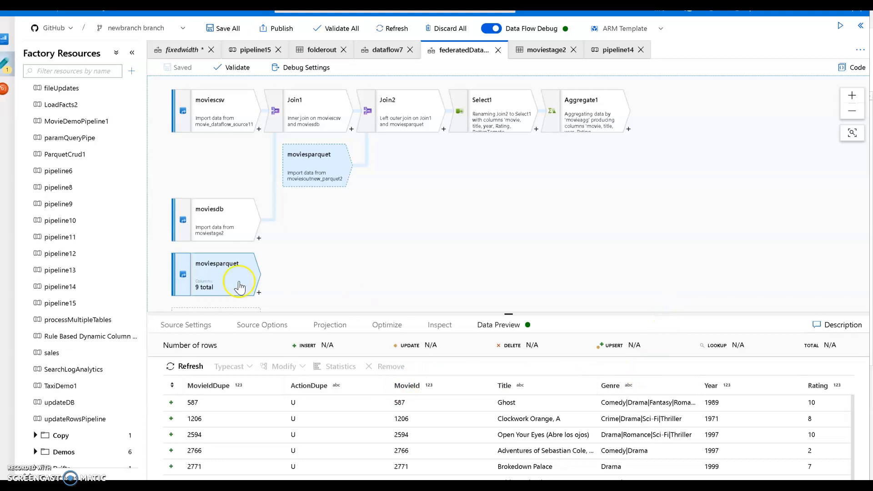
pyautogui.moveTo(348, 236)
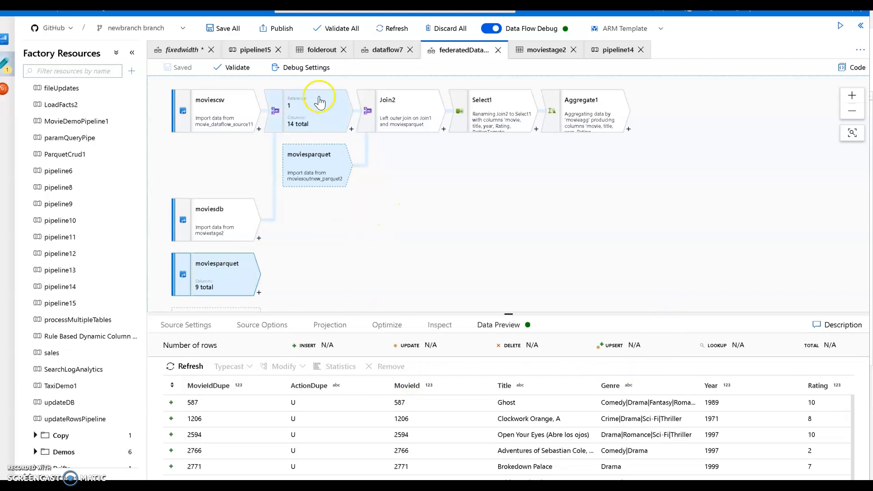
# Step: Show Join1's inner join of moviescsv and moviesdb on the movie columns
pyautogui.click(306, 110)
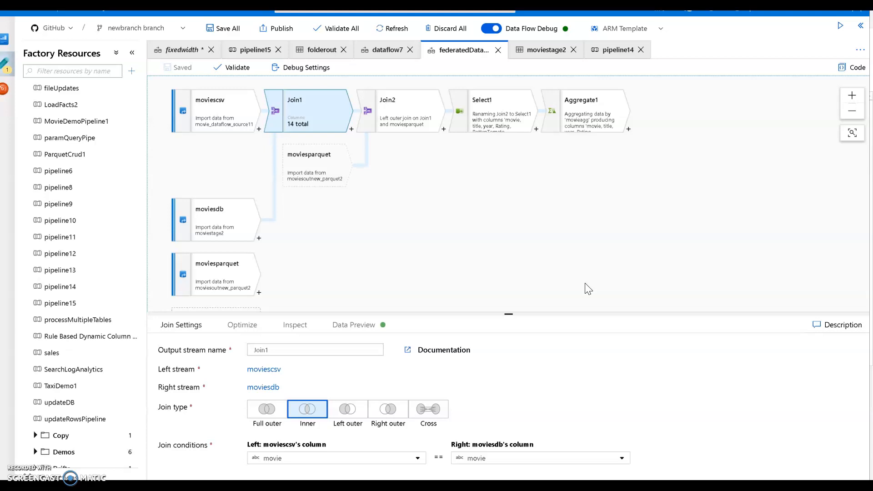
pyautogui.moveTo(292, 368)
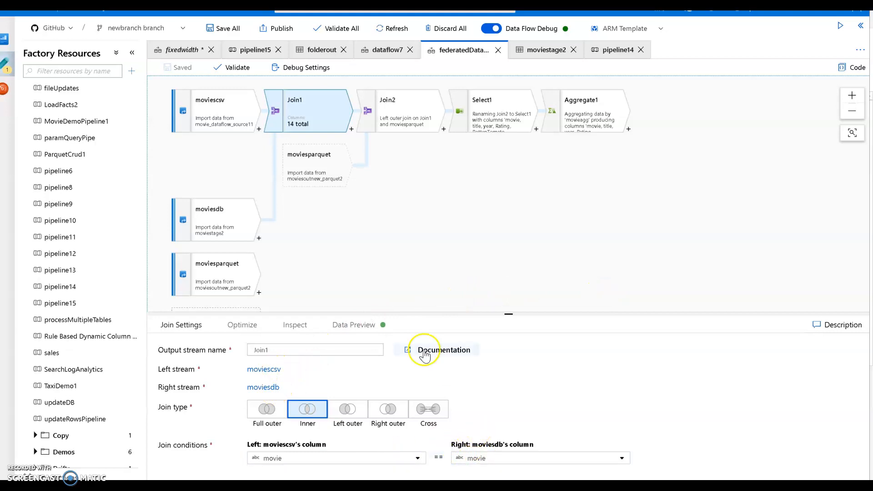
# Step: Show Join2's left outer join and view its integer-cast movie = MovieId condition in the expression builder
pyautogui.click(400, 111)
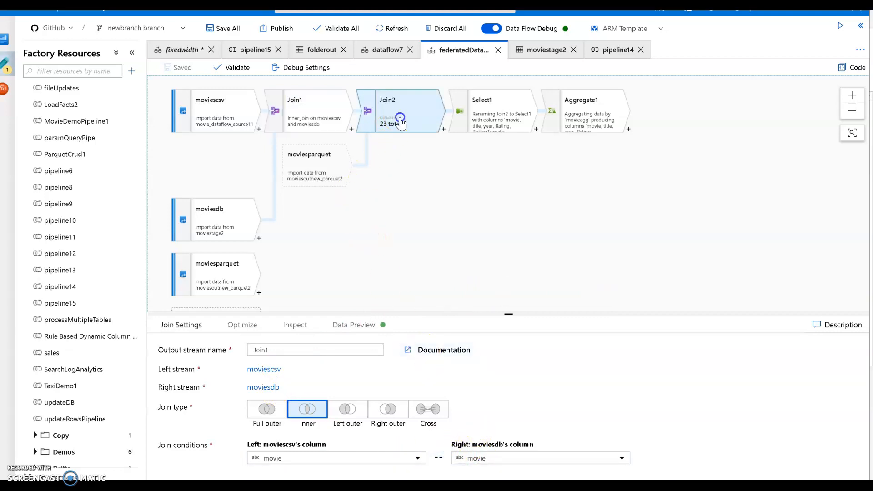
pyautogui.click(400, 111)
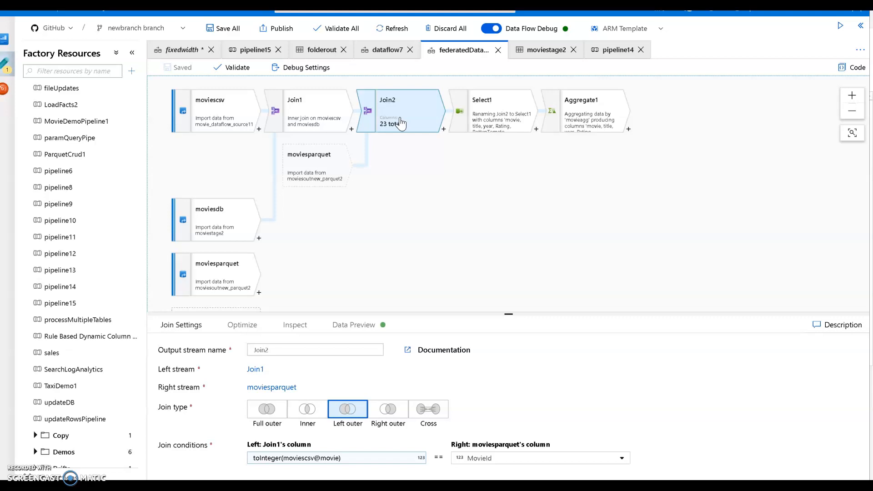
pyautogui.moveTo(293, 292)
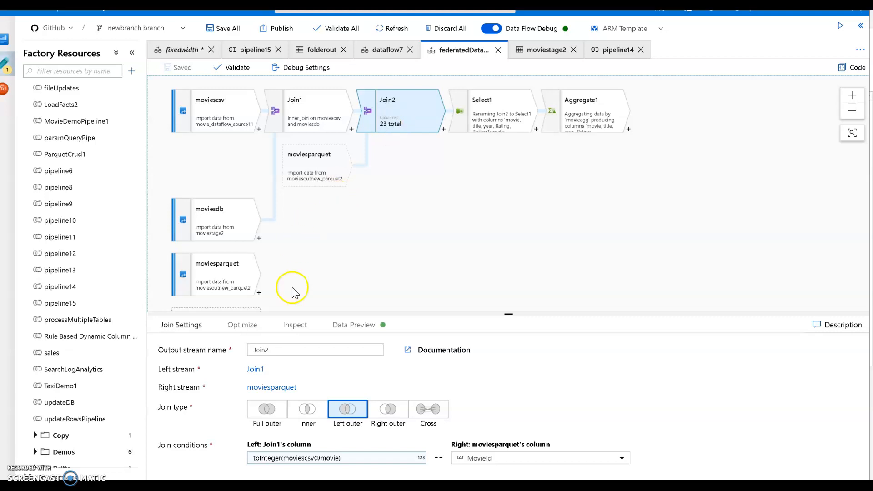
pyautogui.moveTo(362, 473)
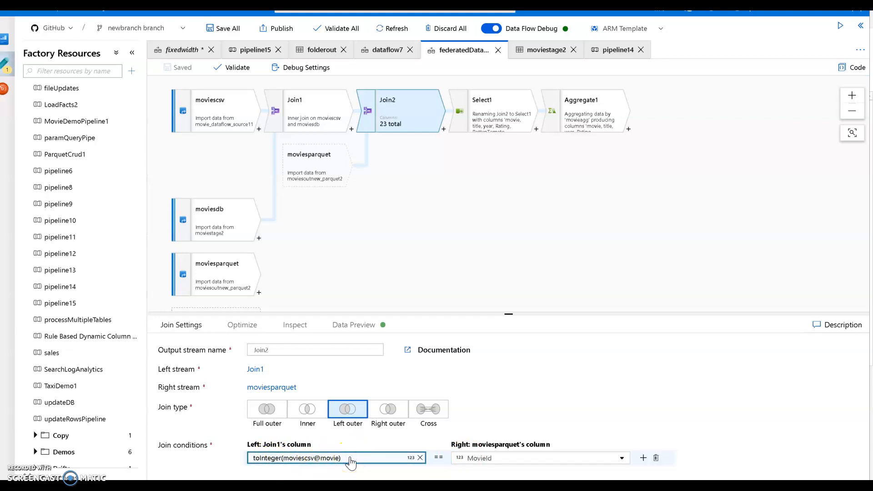
pyautogui.click(334, 457)
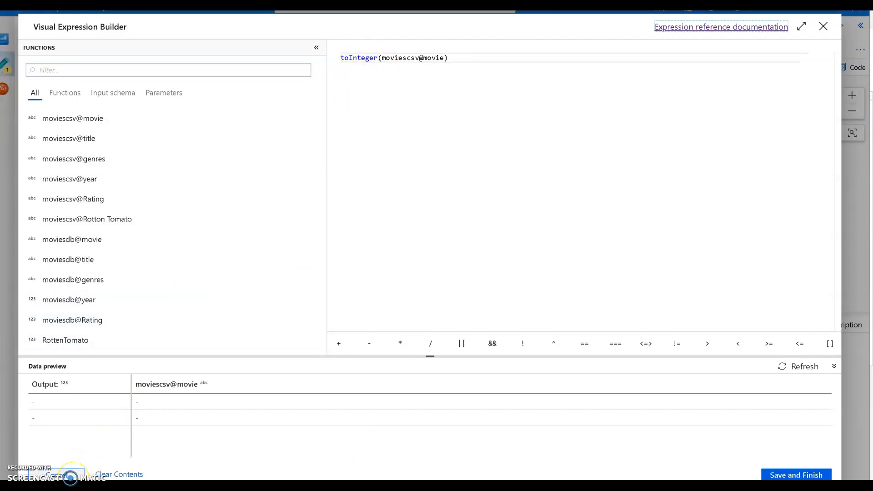
pyautogui.click(823, 26)
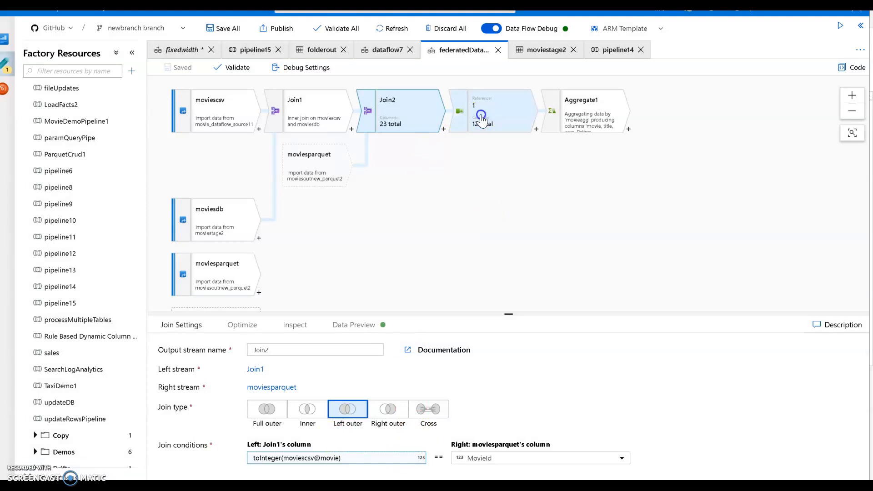
# Step: Review Select1's column mappings and preview its renamed movie, title, year, Rating rows
pyautogui.click(492, 111)
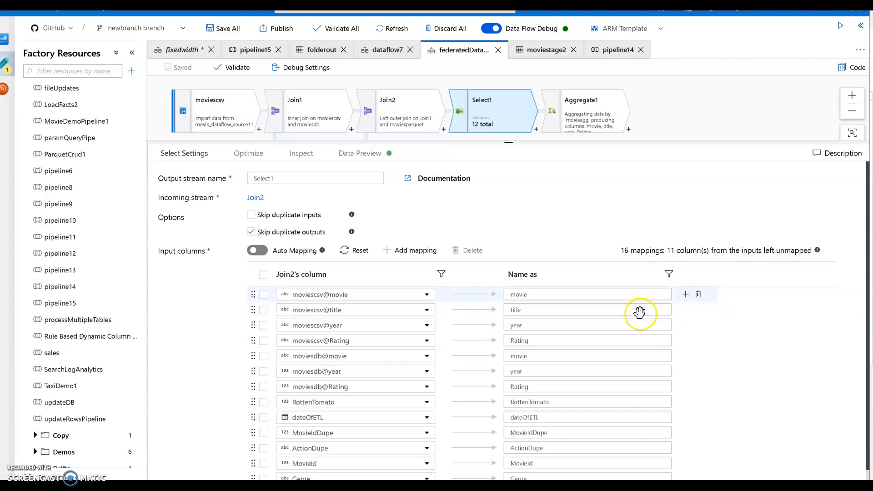
pyautogui.moveTo(571, 156)
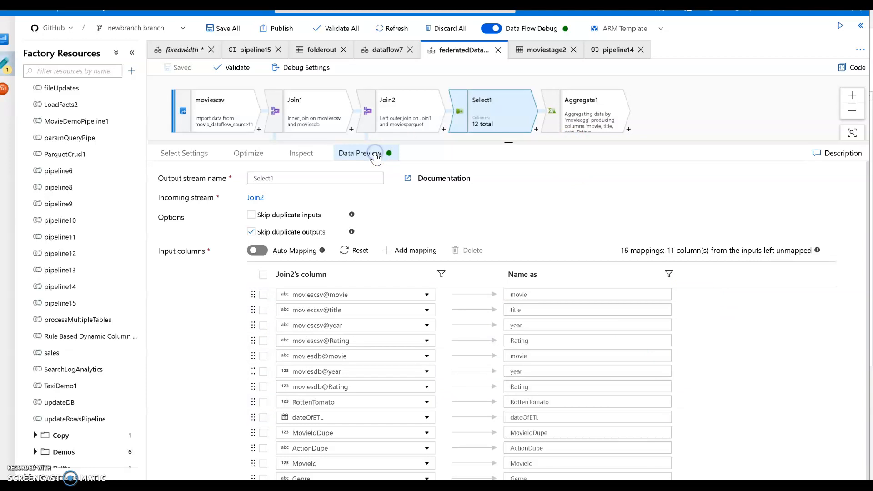
pyautogui.click(360, 153)
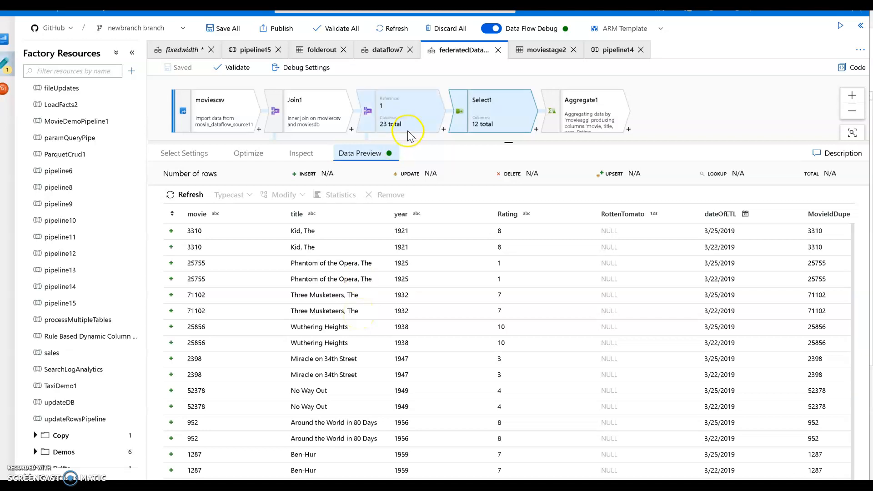
pyautogui.click(401, 111)
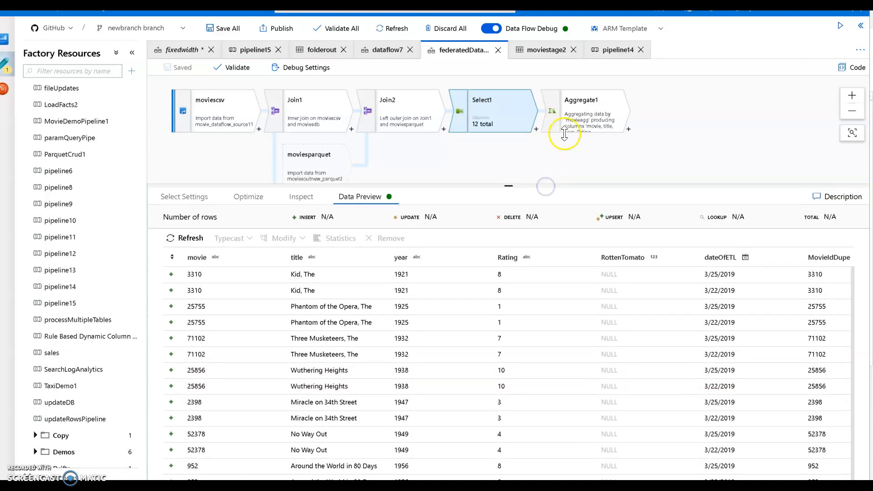
# Step: Show Aggregate1's Group by (movie as movieagg) and Aggregates sub-tabs
pyautogui.click(585, 110)
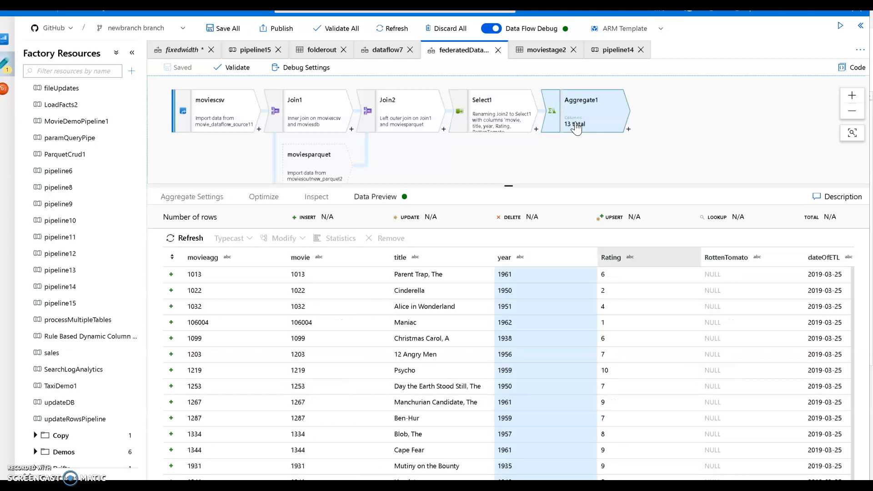
pyautogui.moveTo(435, 206)
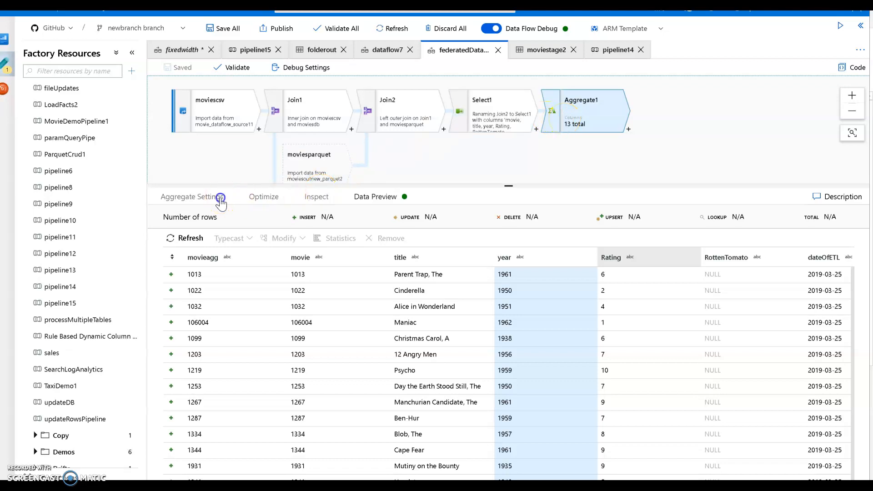
pyautogui.click(192, 197)
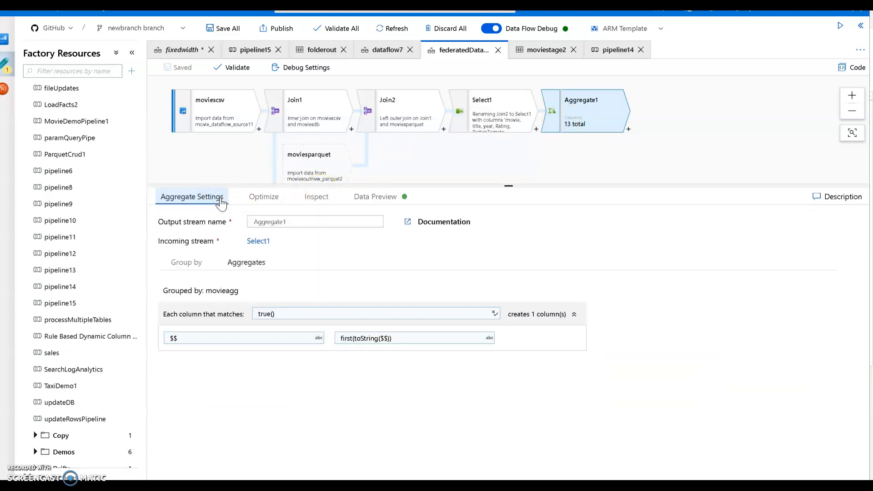
pyautogui.click(185, 262)
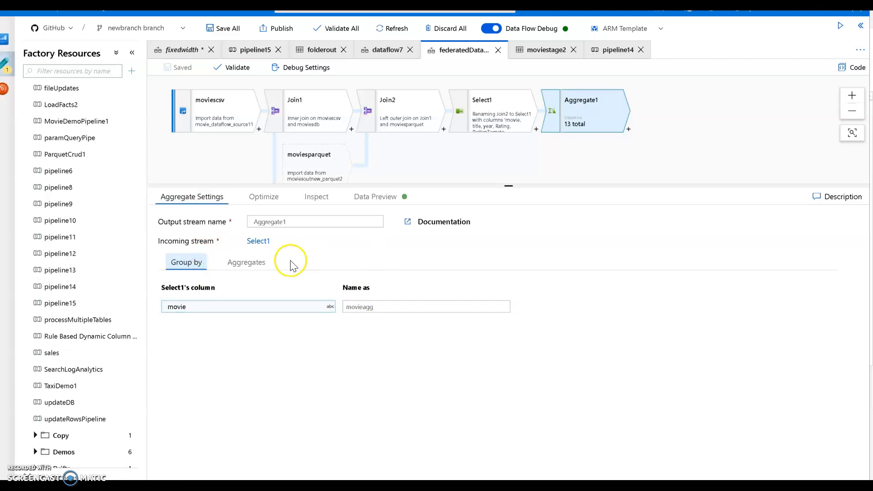
pyautogui.click(246, 261)
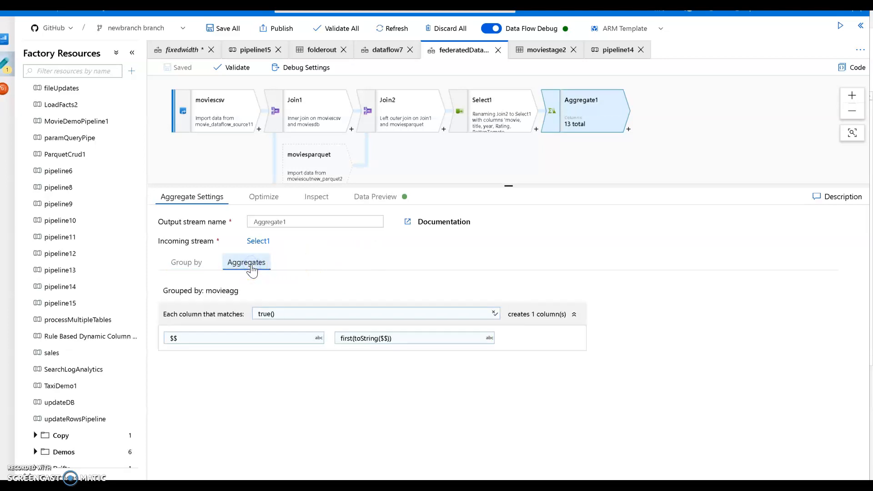
pyautogui.moveTo(428, 272)
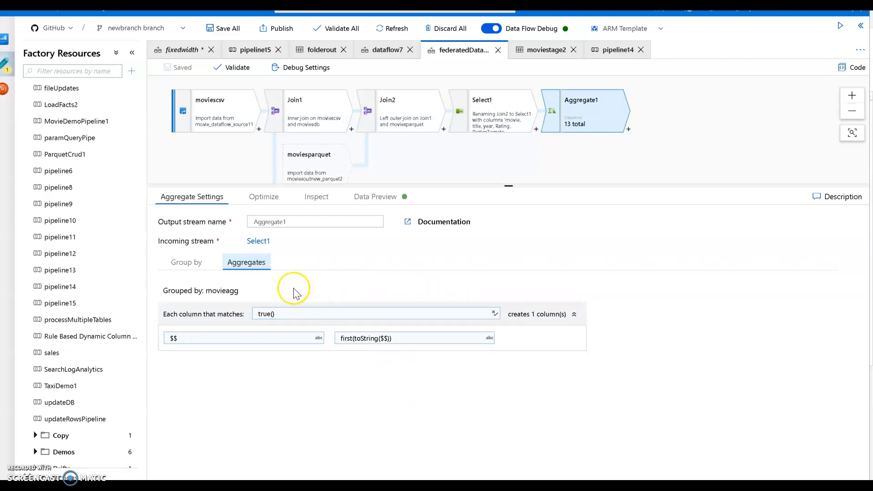
# Step: Inspect the true() column pattern with first(toString($$)) and return to the grouping column
pyautogui.click(340, 314)
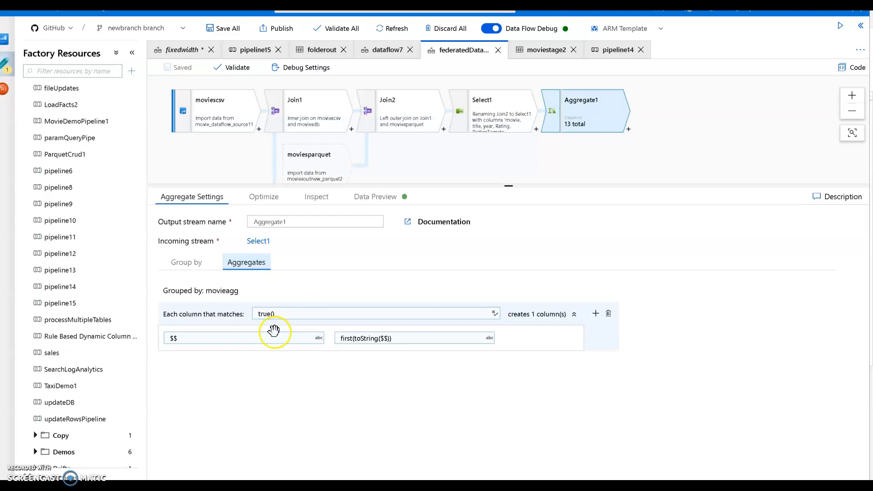
pyautogui.click(212, 339)
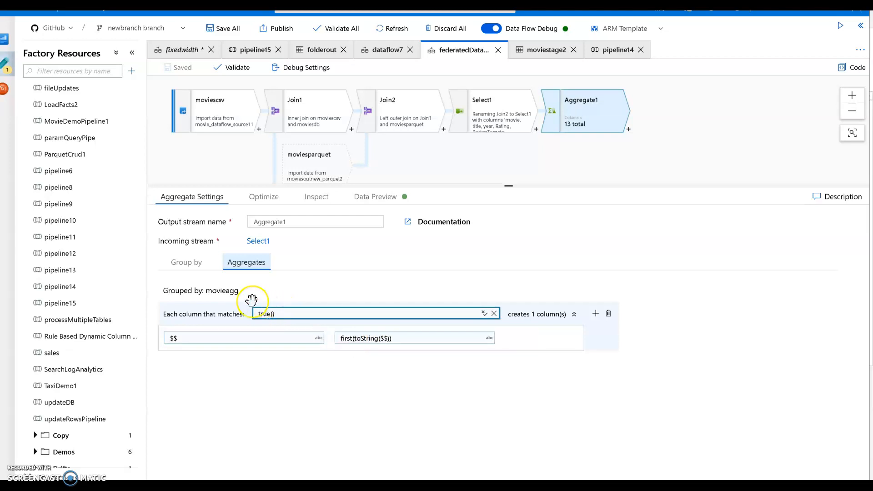
pyautogui.click(185, 262)
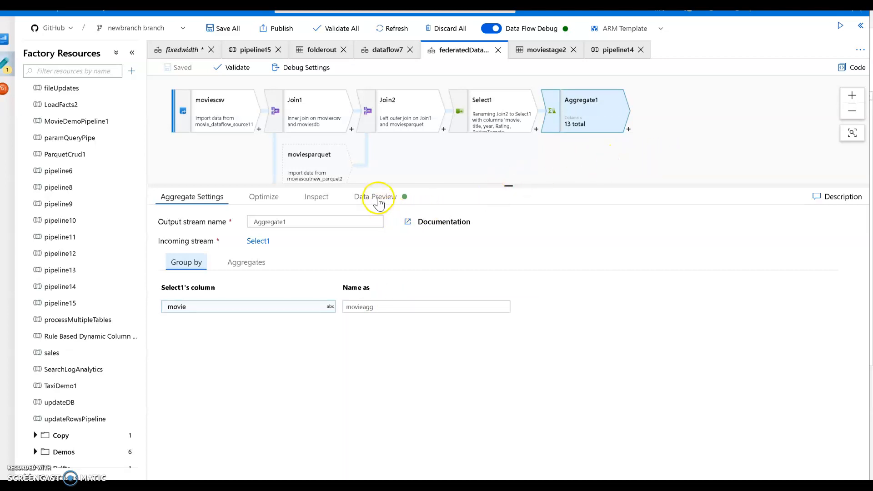
# Step: Load Aggregate1's data preview of 95 rows and select the year column to transform
pyautogui.click(375, 196)
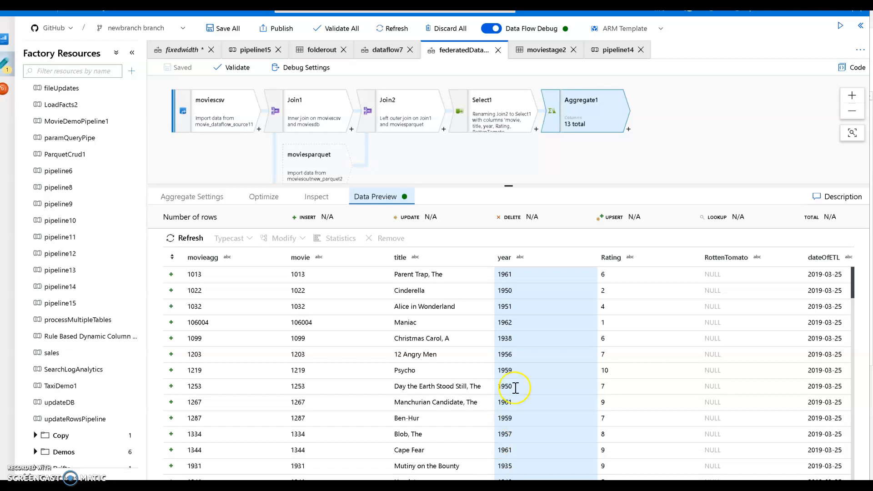
pyautogui.moveTo(503, 258)
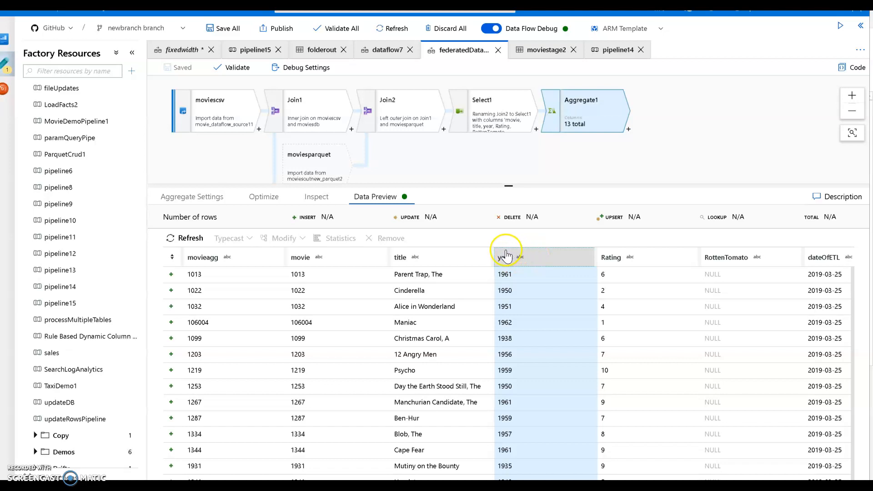
pyautogui.click(189, 237)
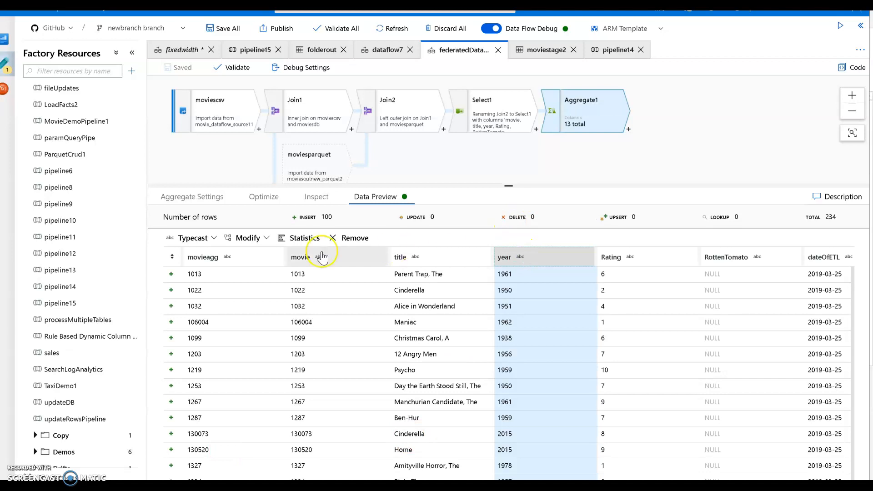
pyautogui.click(192, 238)
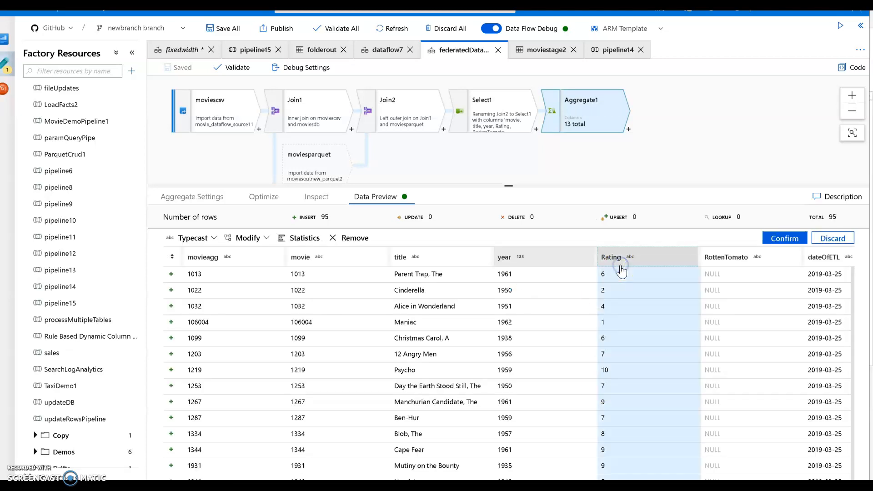
# Step: Typecast year to integer and select the Rating column for the next conversion
pyautogui.click(216, 237)
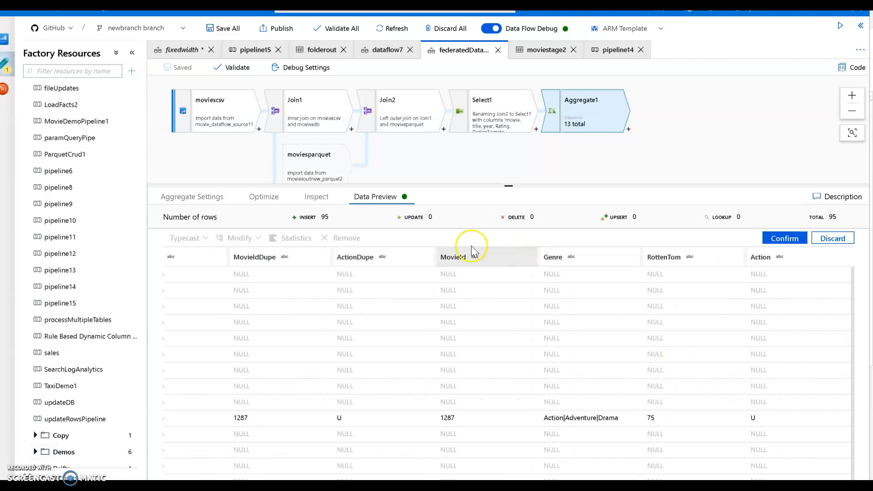
pyautogui.moveTo(688, 256)
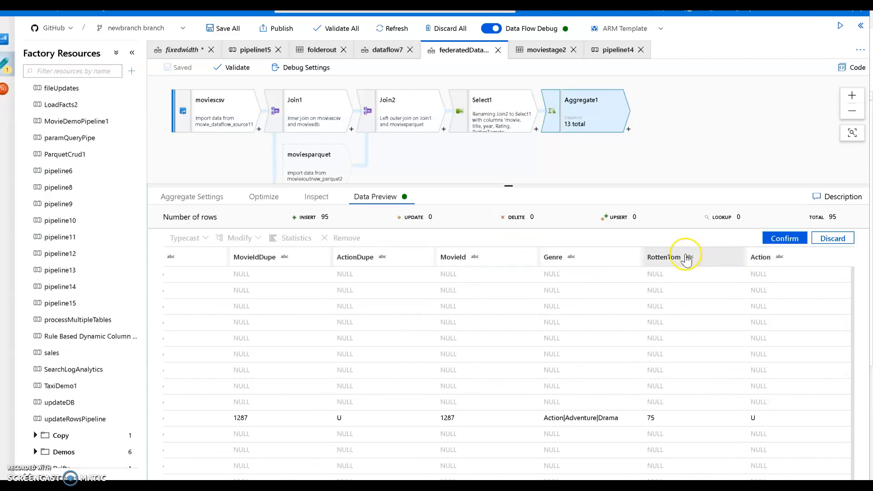
# Step: Remove the RottenTom, ActionDupe and MovieIdDupe columns from the preview
pyautogui.click(665, 256)
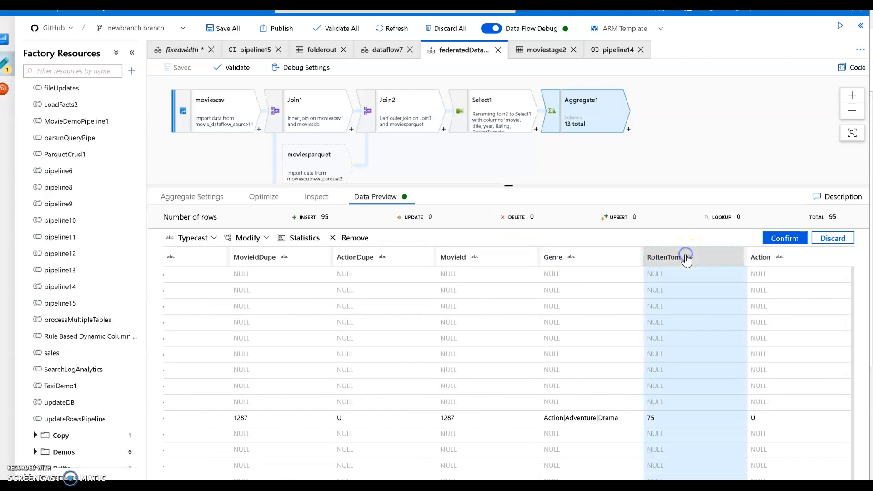
pyautogui.moveTo(372, 256)
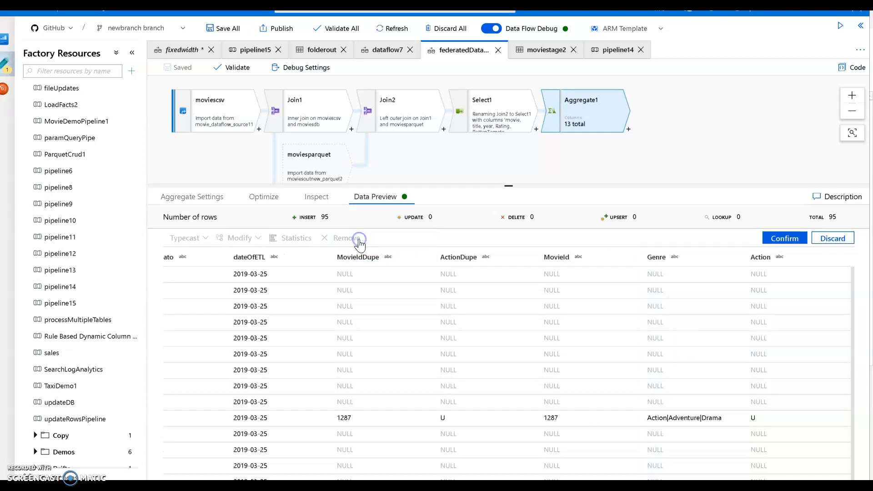
pyautogui.moveTo(624, 221)
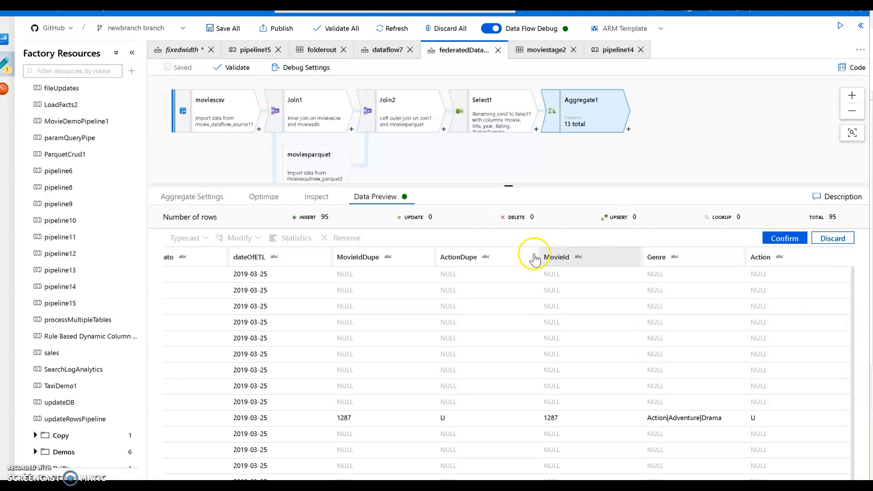
pyautogui.click(458, 256)
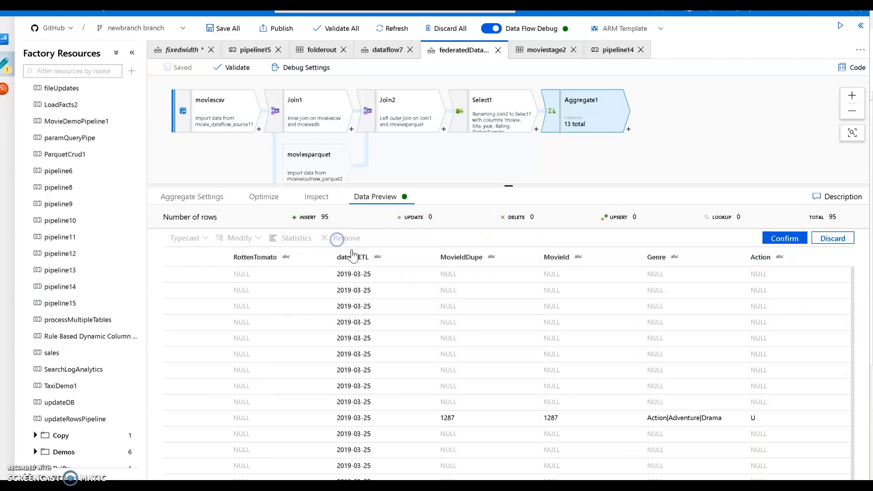
pyautogui.click(460, 256)
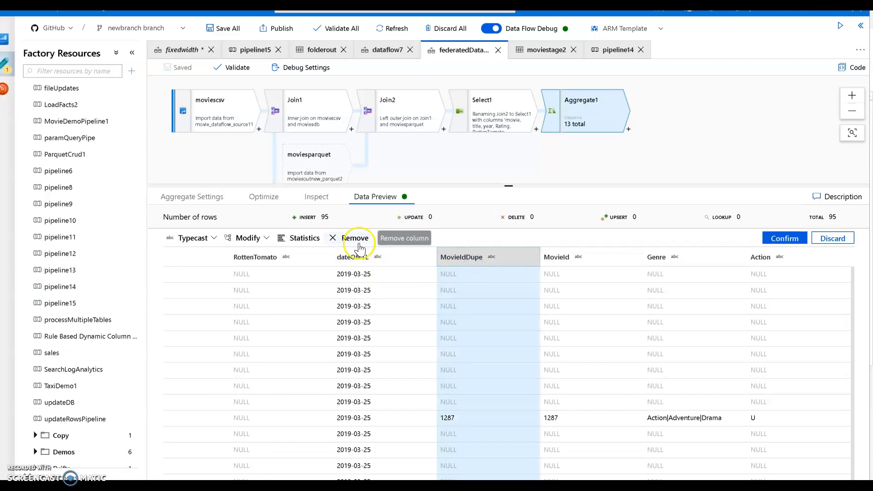
pyautogui.click(354, 238)
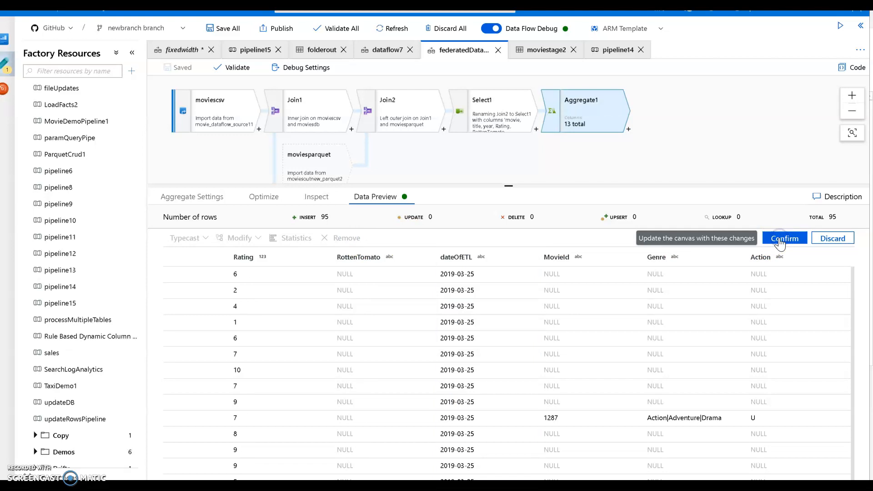
# Step: Confirm the preview edits, creating ModifyColumns1 and RemoveColumns1, and show RemoveColumns1's Data Preview
pyautogui.click(785, 238)
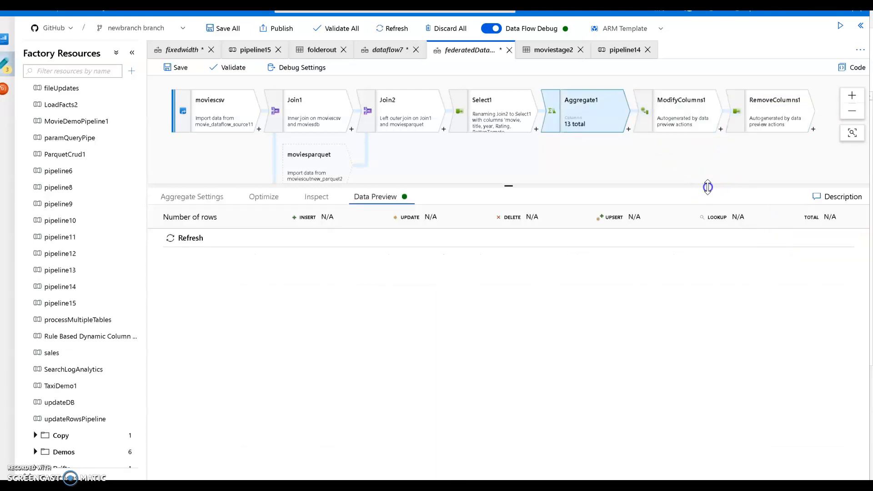
pyautogui.click(677, 110)
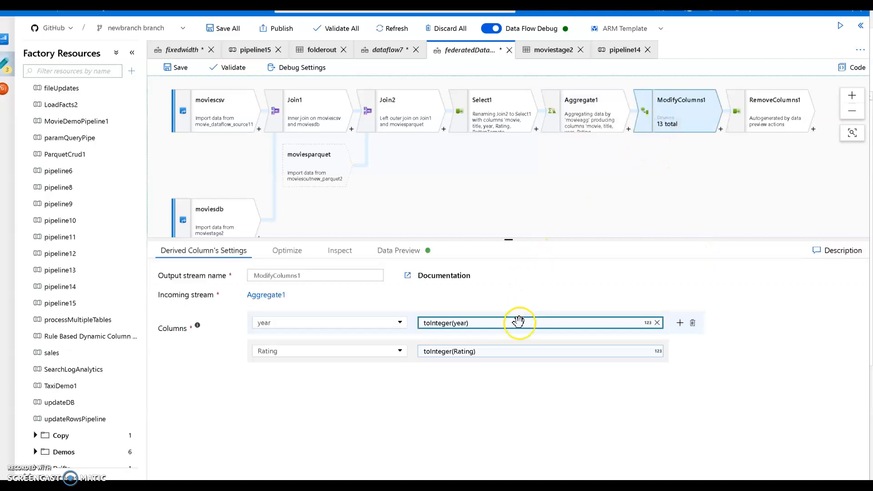
pyautogui.click(774, 110)
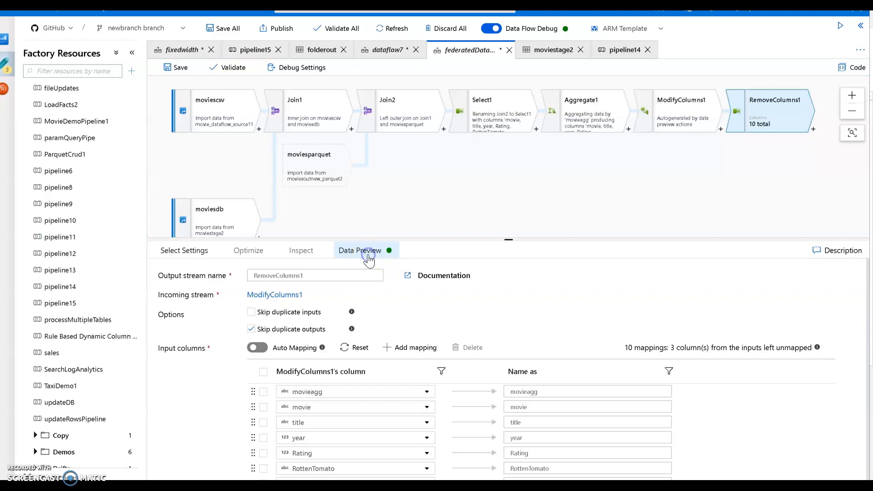
pyautogui.click(359, 250)
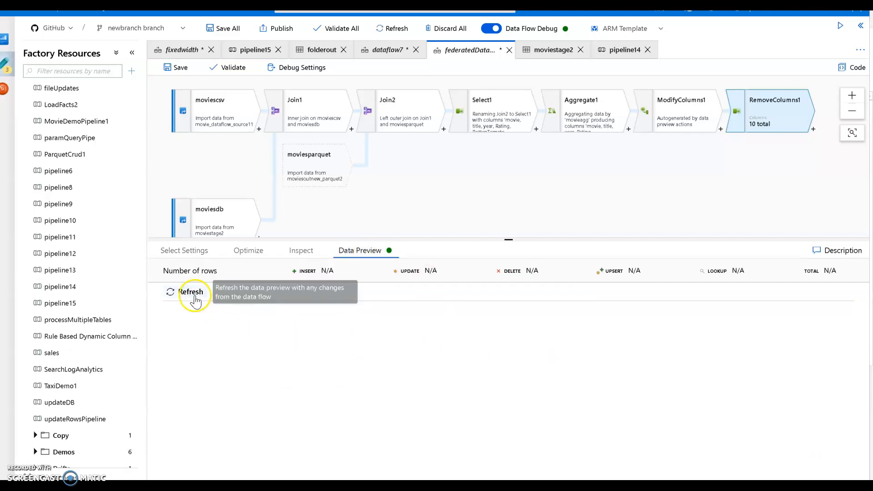
# Step: Refresh RemoveColumns1's preview to 234 rows and show year statistics (no nulls, 1971.15 average)
pyautogui.click(191, 291)
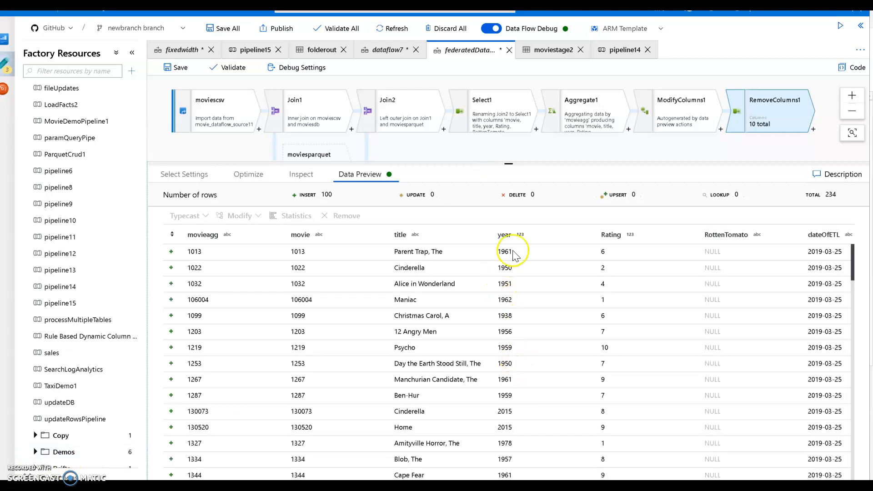
pyautogui.click(505, 235)
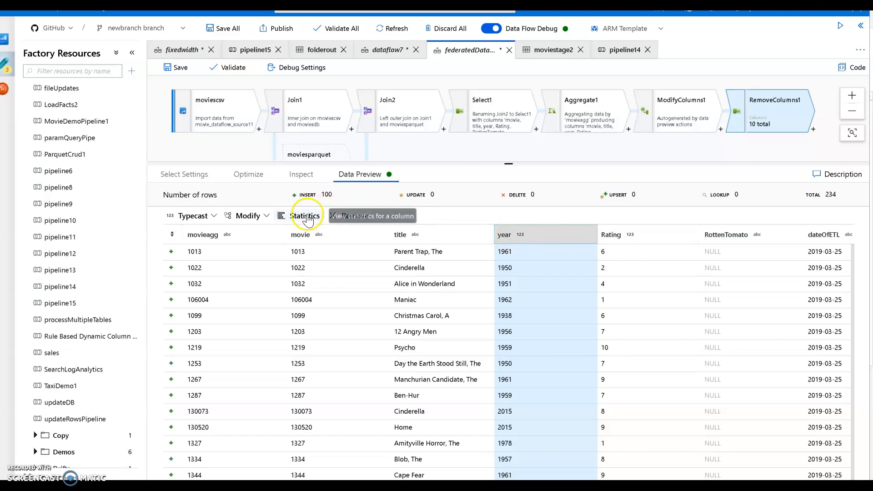
pyautogui.click(305, 216)
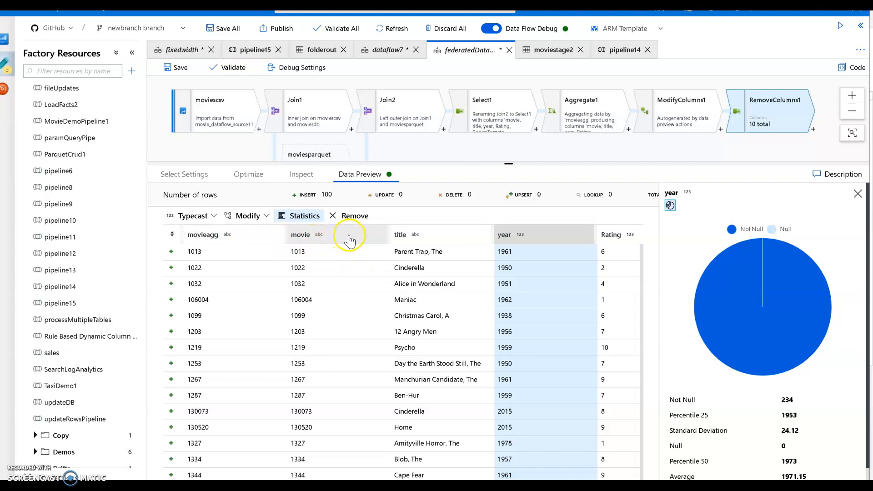
pyautogui.moveTo(863, 318)
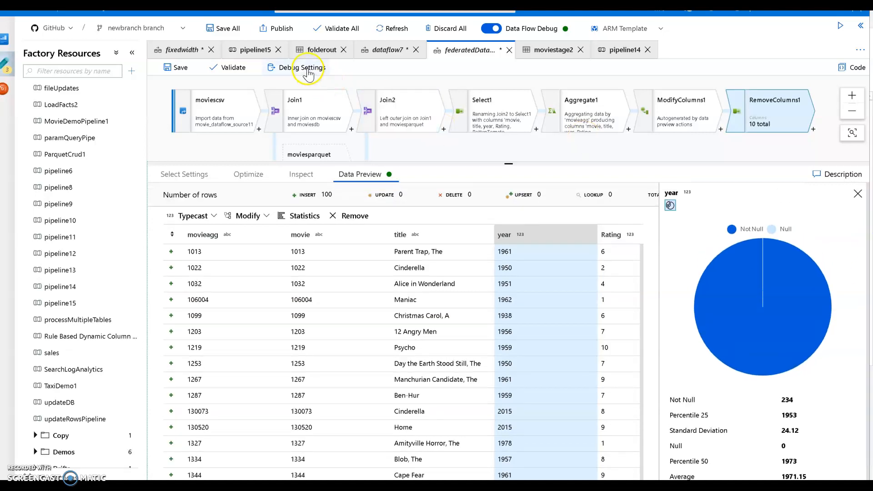
pyautogui.click(302, 66)
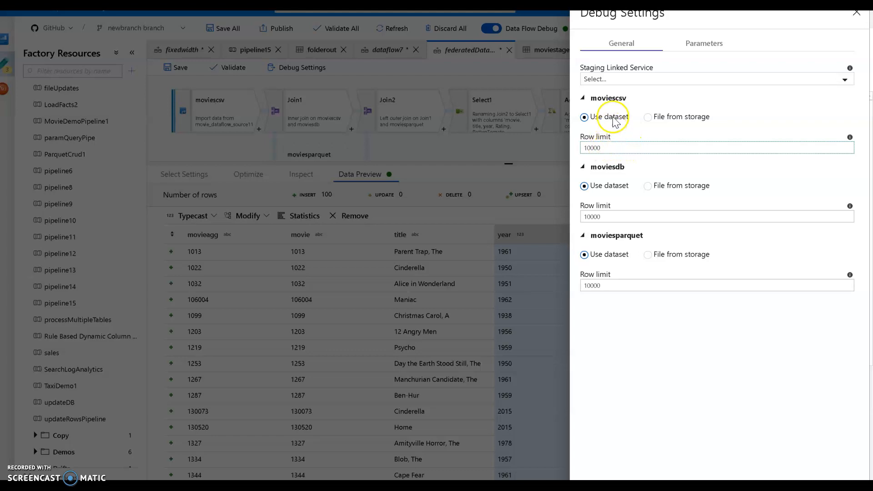
pyautogui.moveTo(637, 401)
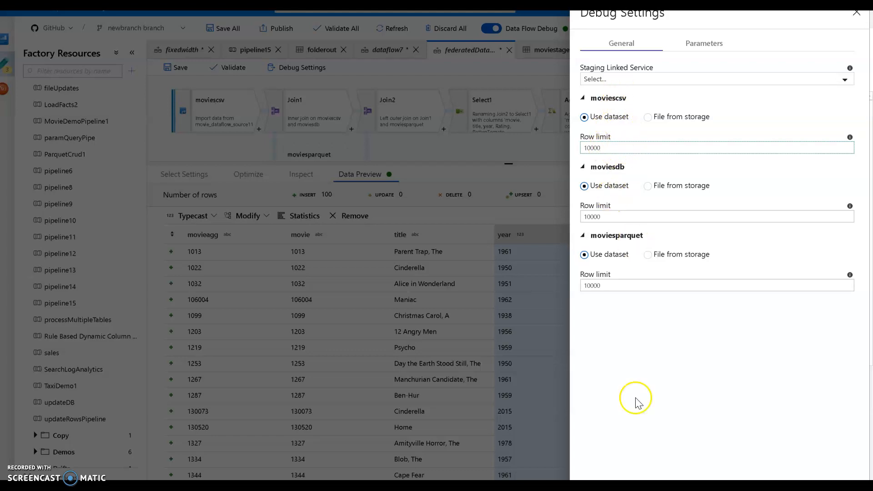
pyautogui.click(715, 147)
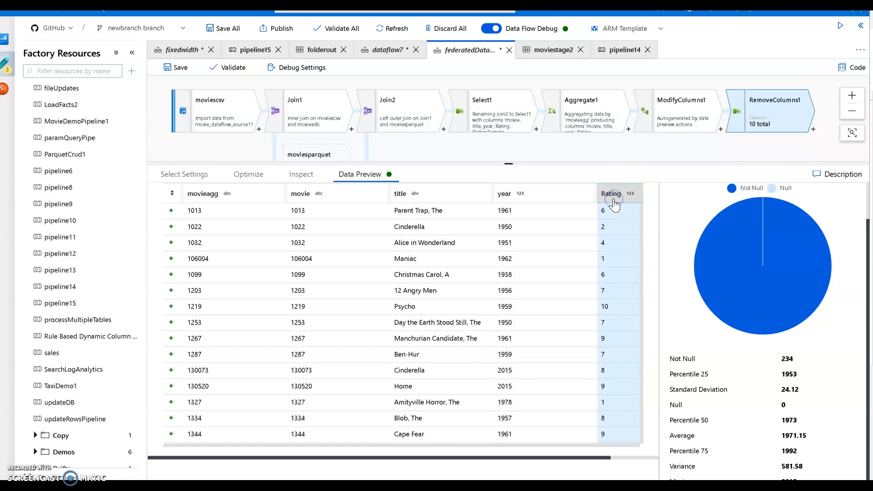
pyautogui.moveTo(262, 184)
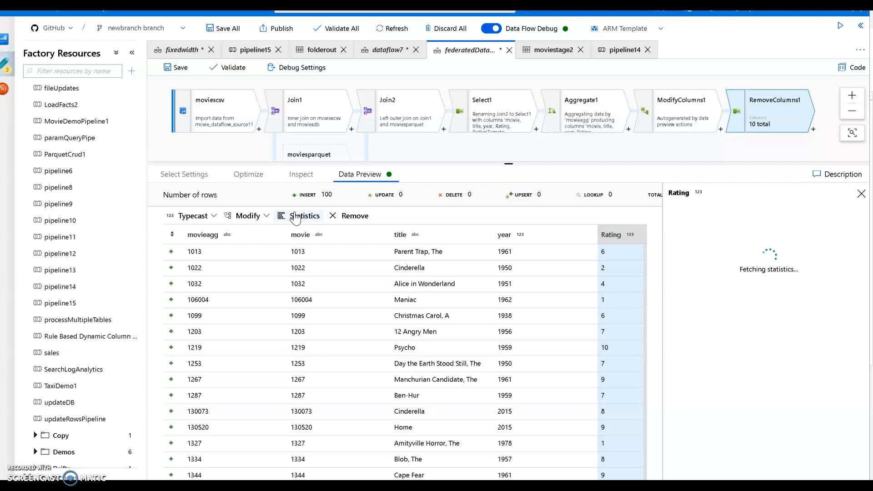
# Step: Show statistics for the Rating column, revealing its frequency chart and average of 5.36
pyautogui.click(303, 215)
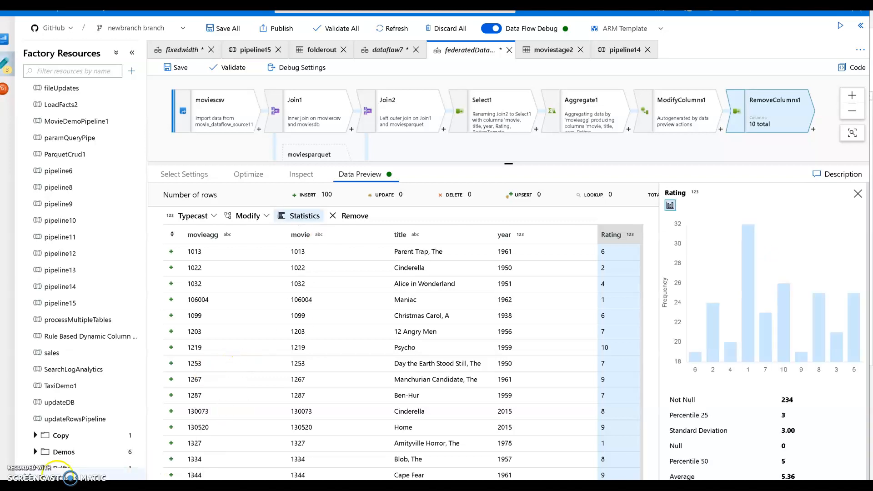
pyautogui.moveTo(855, 368)
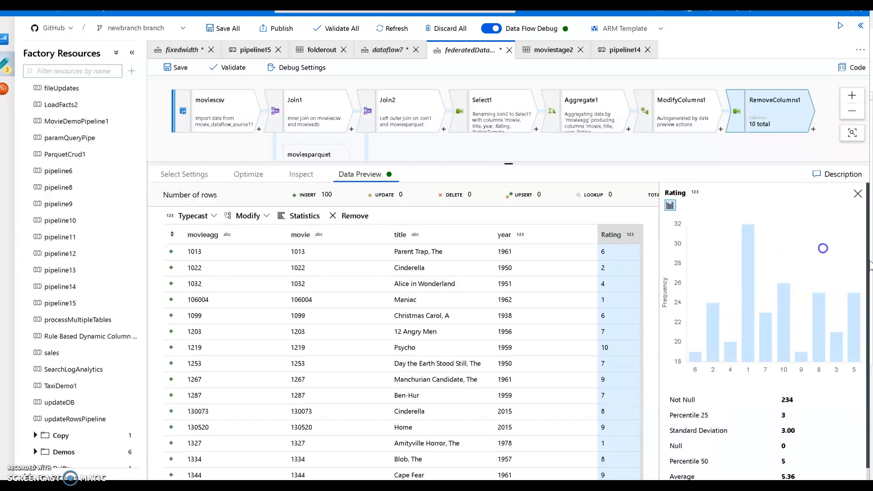
pyautogui.moveTo(537, 244)
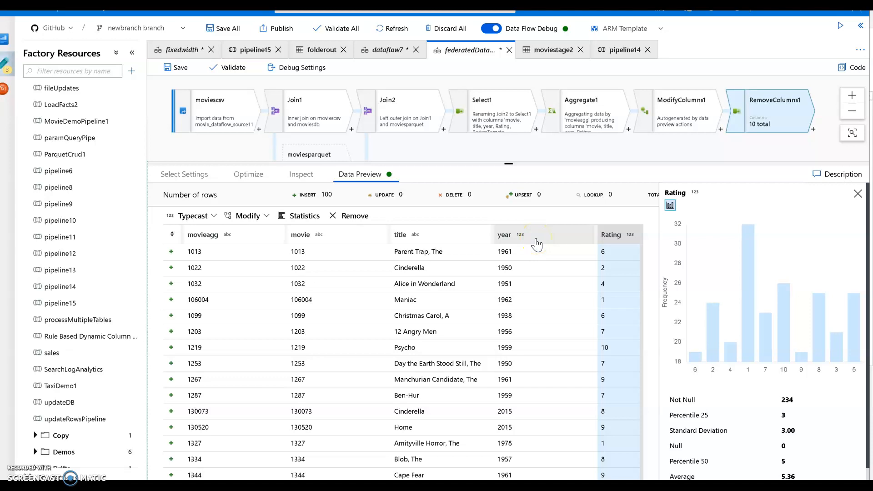
pyautogui.moveTo(538, 244)
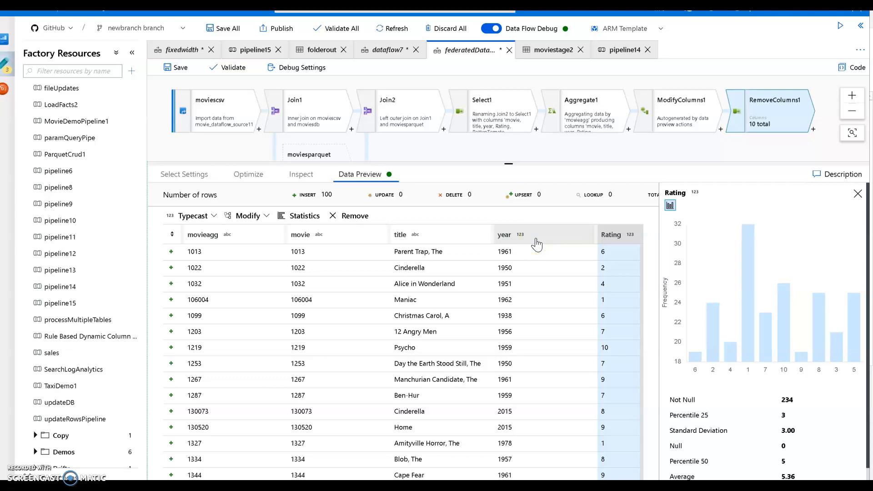
# Step: Insert a Sort transformation after RemoveColumns1 by searching 'sor'
pyautogui.click(813, 130)
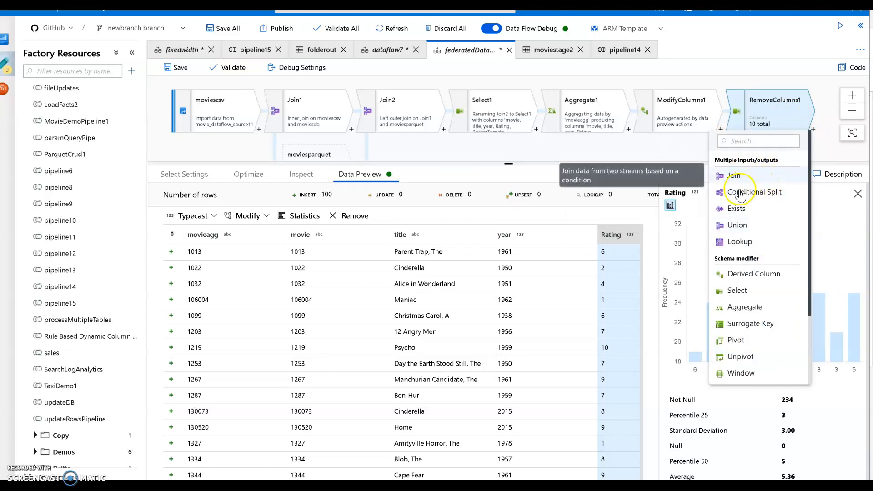
pyautogui.moveTo(764, 177)
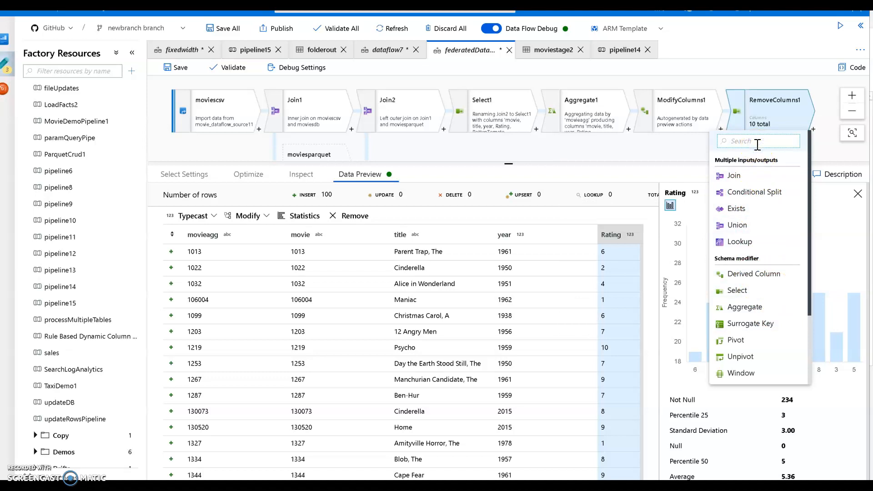
pyautogui.write('sort')
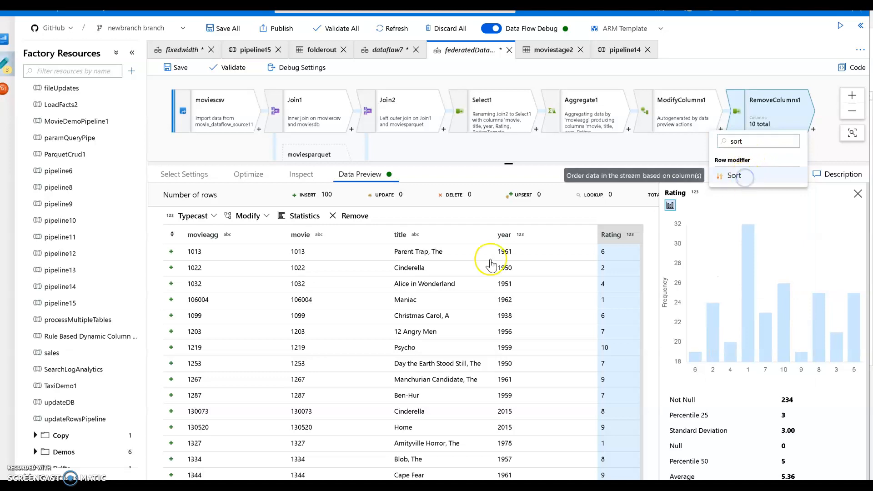
pyautogui.click(734, 176)
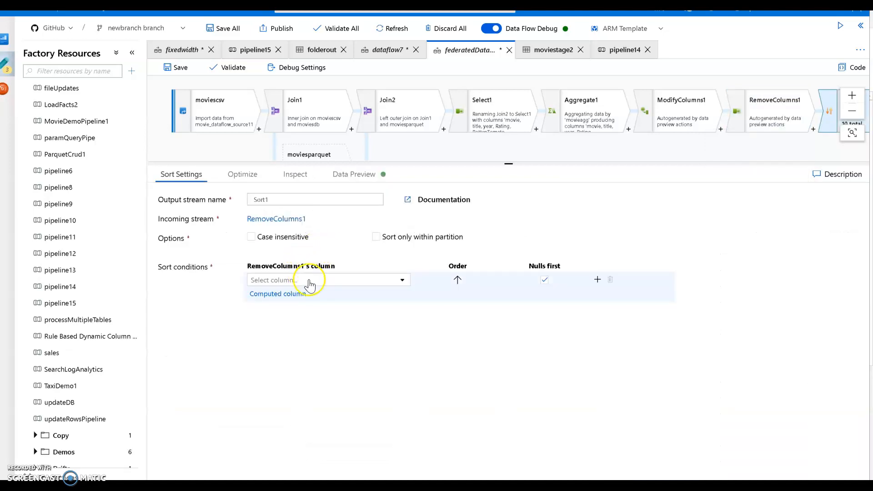
# Step: Set Sort1's condition to order rows ascending by year and go to its Data Preview
pyautogui.click(326, 279)
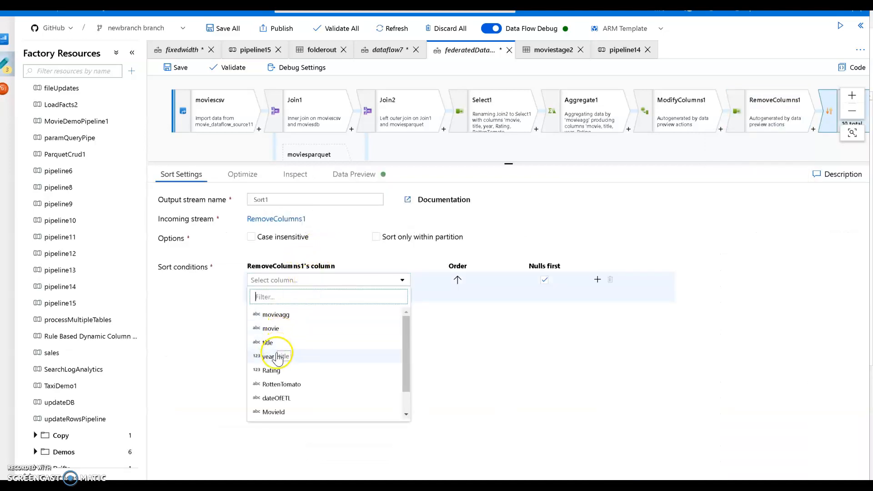
pyautogui.click(271, 357)
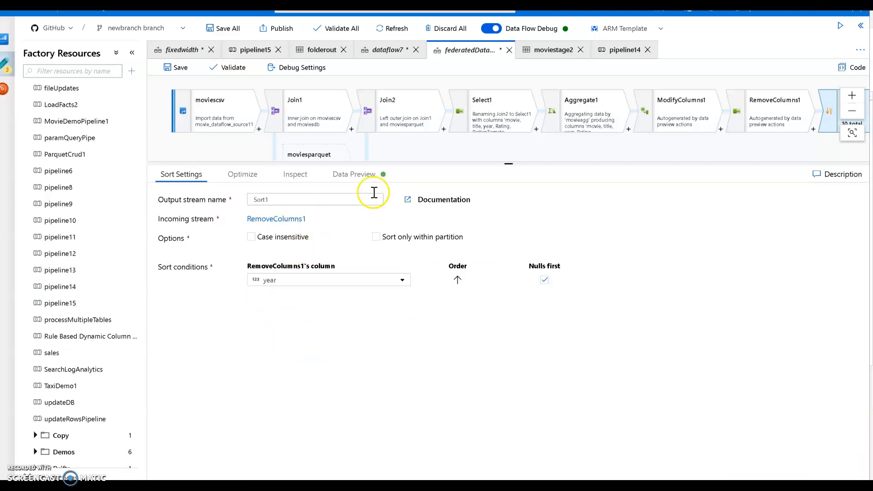
pyautogui.click(354, 173)
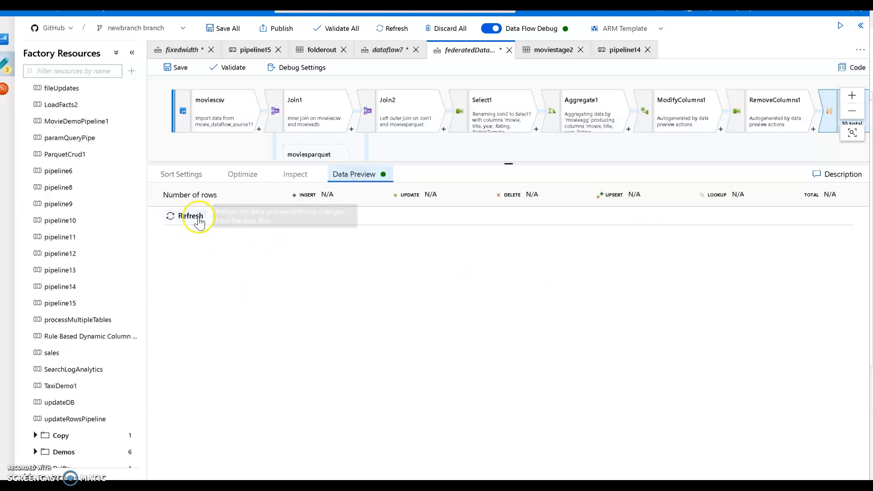
# Step: Refresh Sort1's preview so the 234 movies list from 1917's The Immigrant upward
pyautogui.click(190, 216)
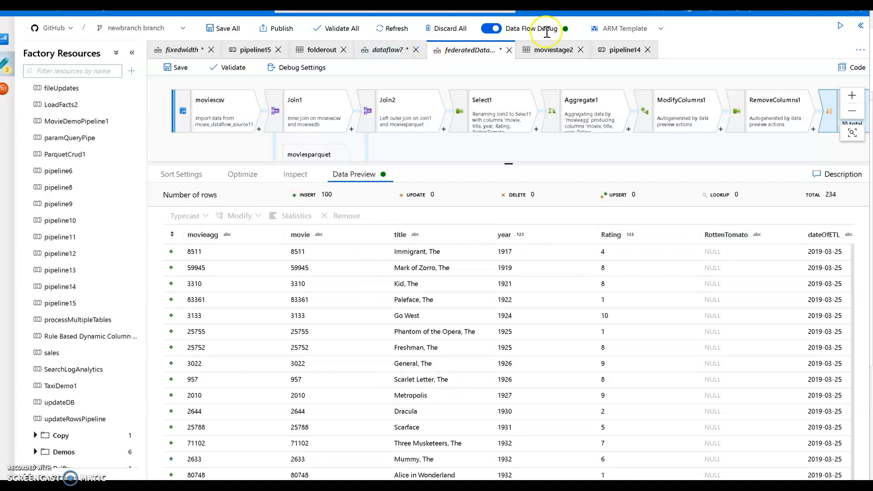
pyautogui.moveTo(509, 157)
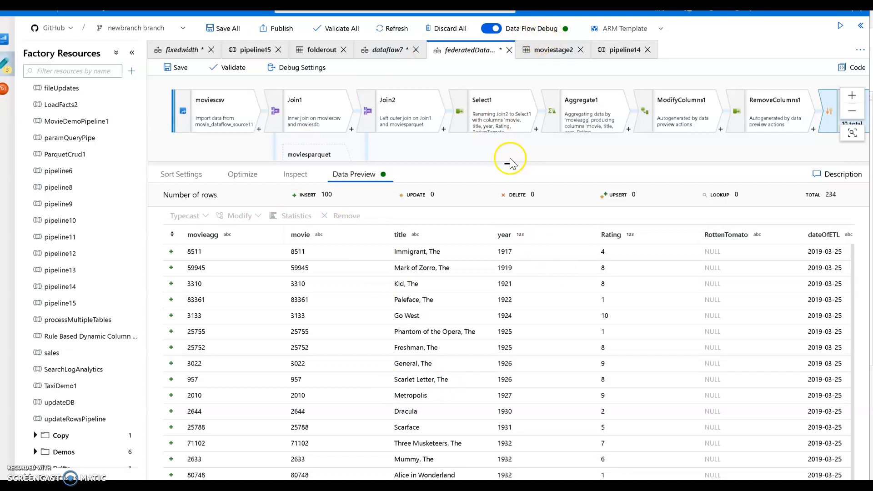